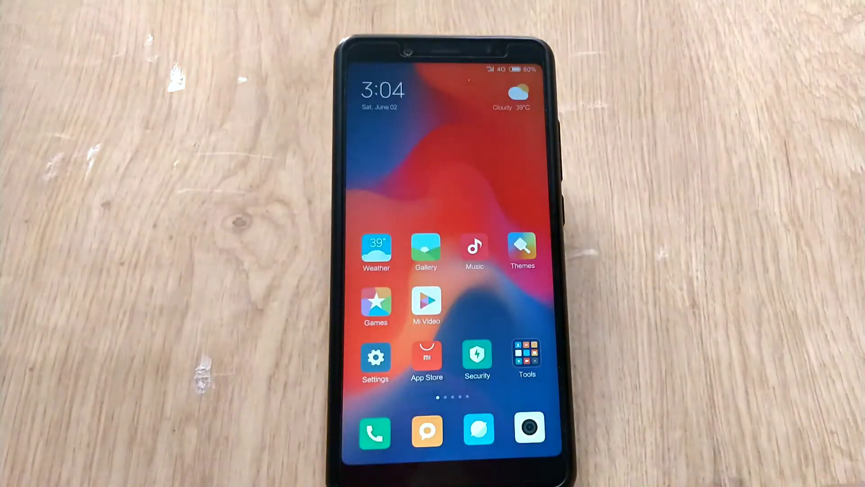
- Bring up the recent apps overview listing running apps such as GBInsta
{"action": "left_click", "coordinate": [432, 469]}
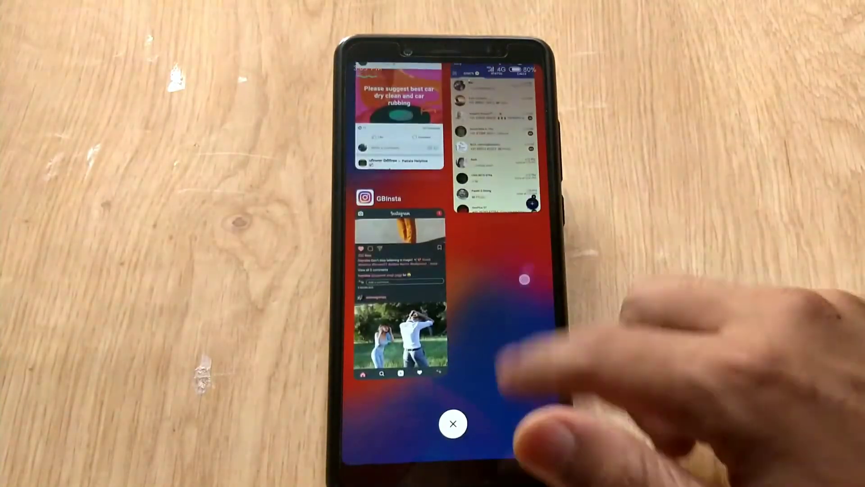
{"action": "left_click", "coordinate": [453, 424]}
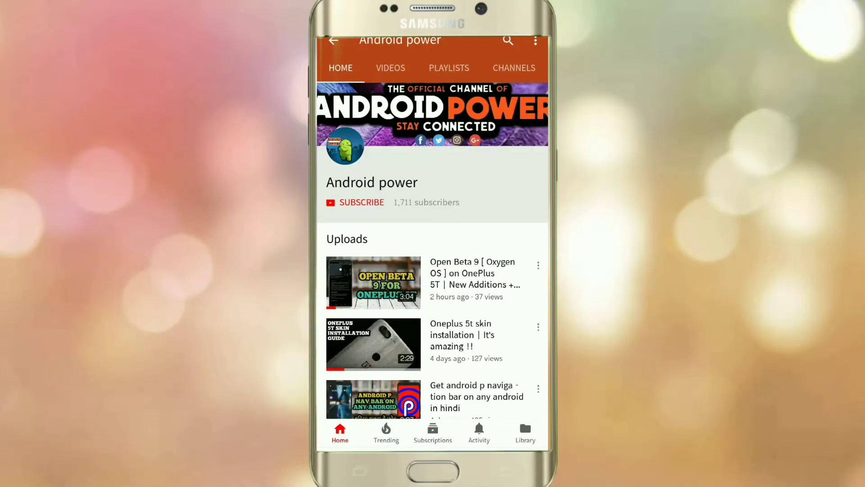
- Subscribe to the Android power YouTube channel
{"action": "left_click", "coordinate": [360, 202]}
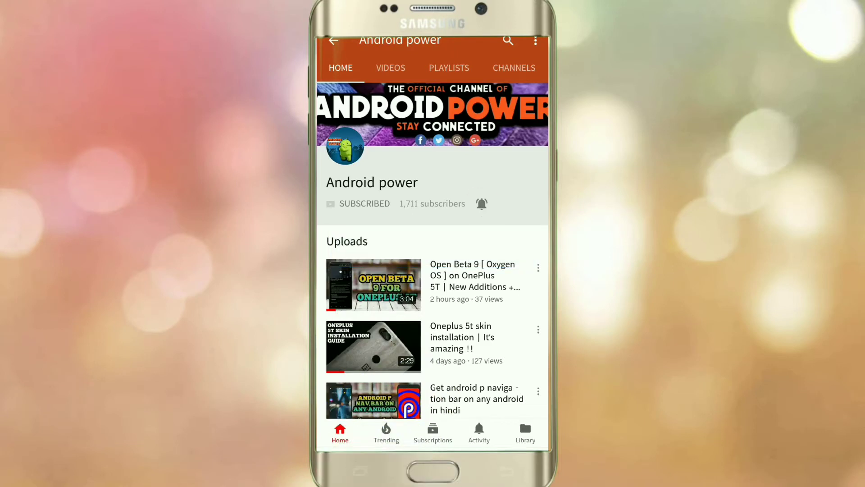
{"action": "left_click", "coordinate": [481, 203]}
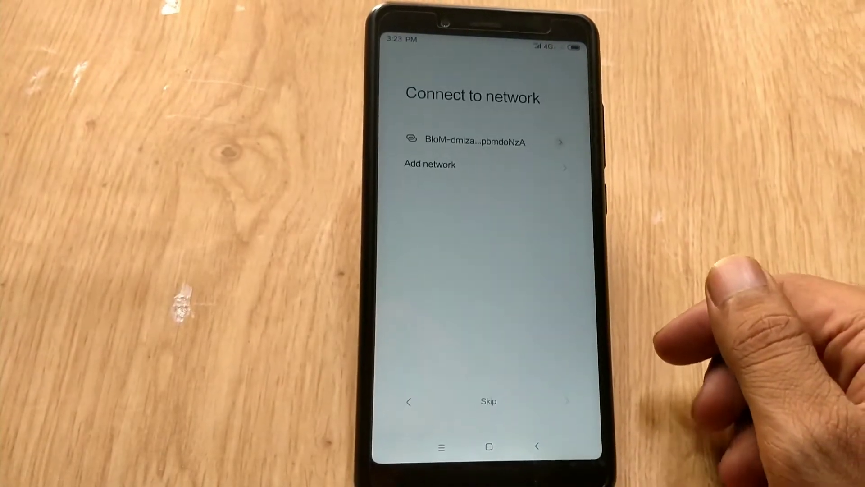
- Connect Wi‑Fi, set an unlock pattern and fingerprint, and keep the Default theme
{"action": "left_click", "coordinate": [472, 141]}
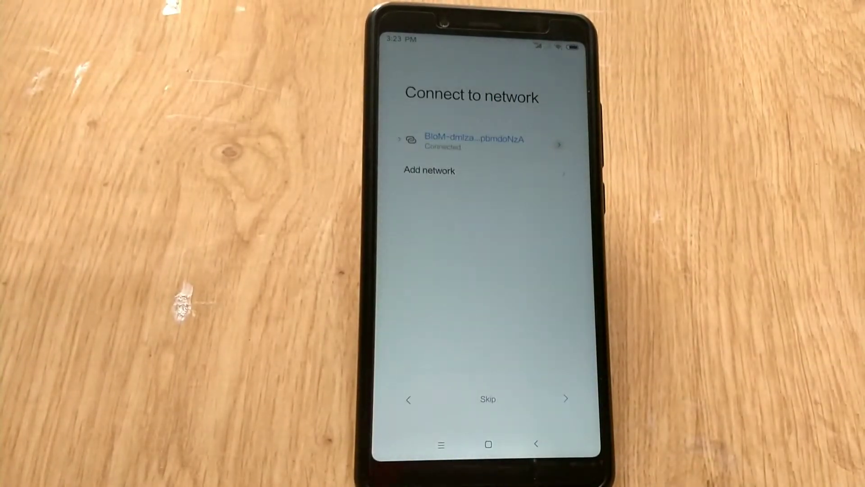
{"action": "left_click", "coordinate": [487, 399]}
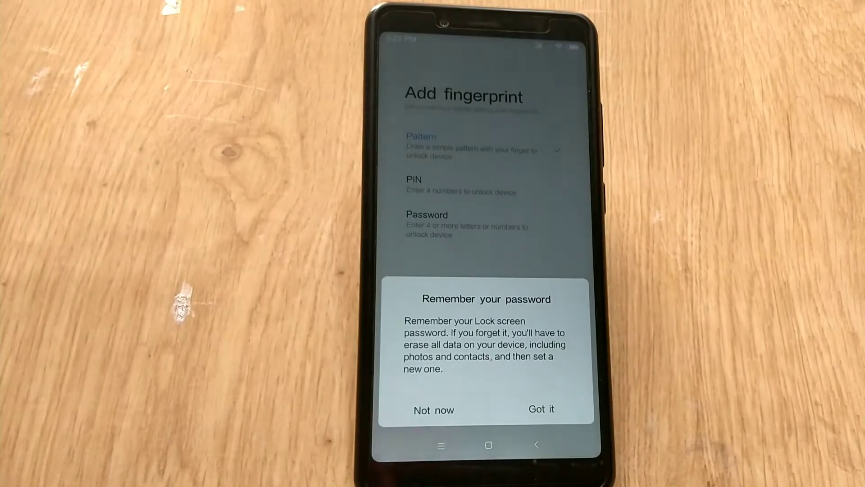
{"action": "left_click", "coordinate": [541, 409]}
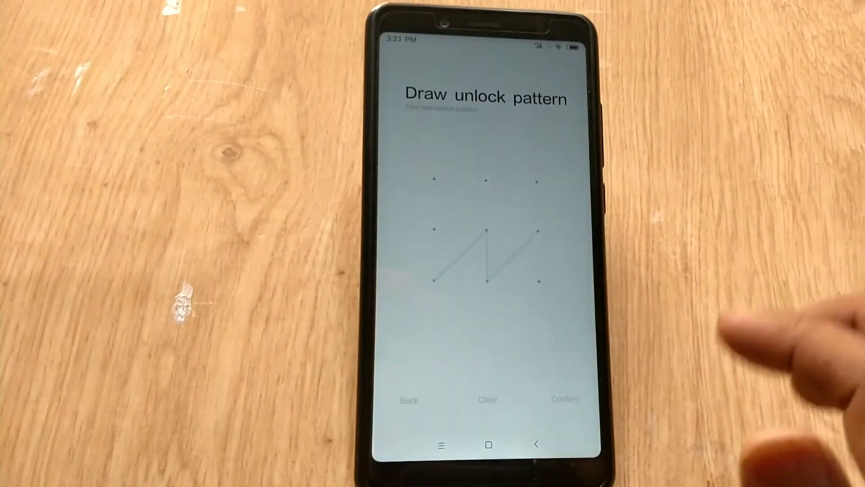
{"action": "left_click", "coordinate": [564, 398]}
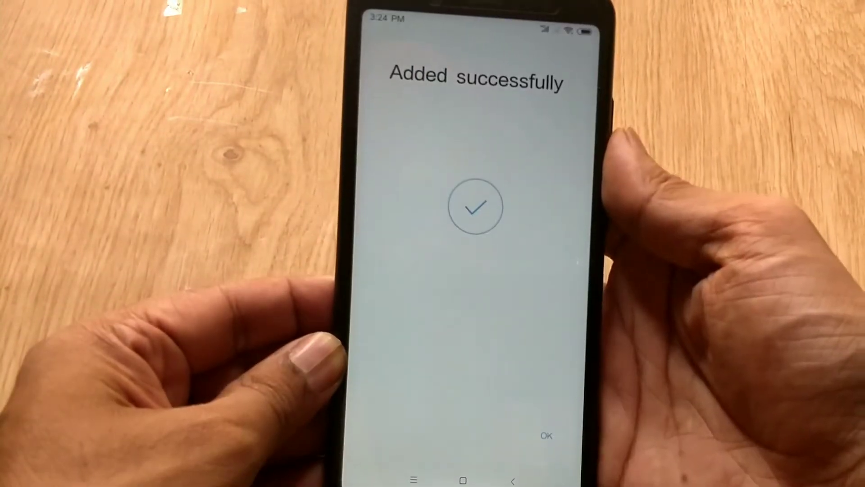
{"action": "left_click", "coordinate": [546, 435]}
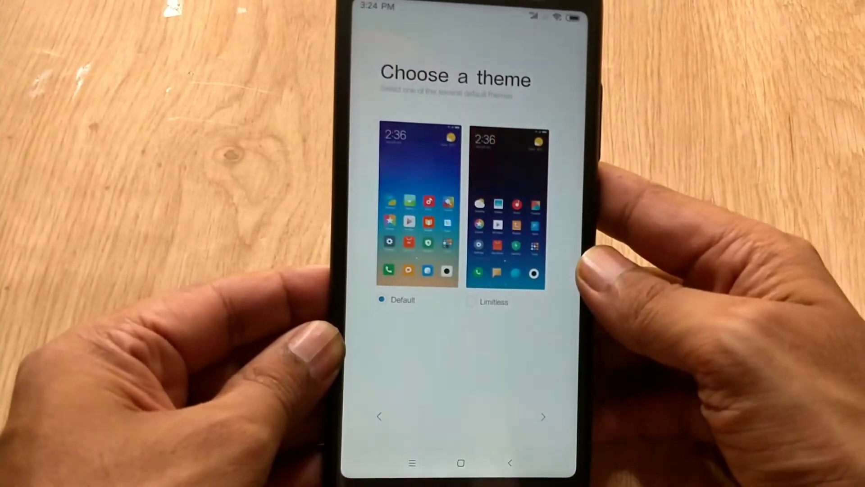
{"action": "left_click", "coordinate": [542, 416]}
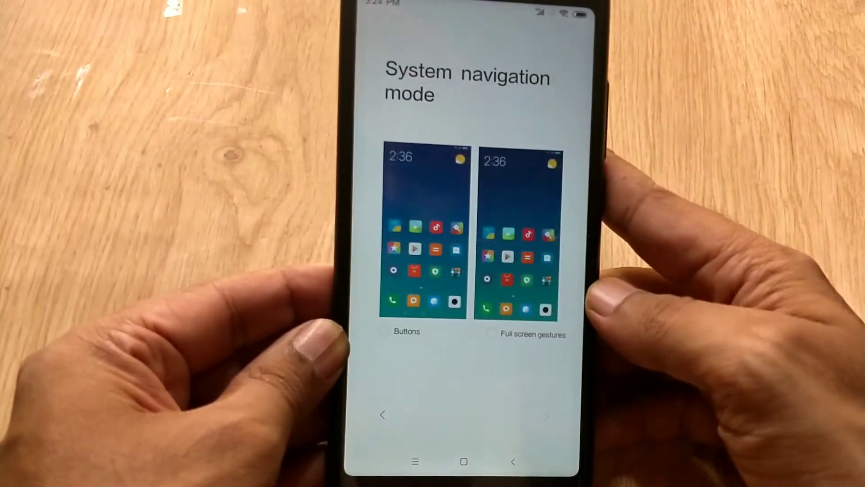
- Try full screen gestures, then settle on Buttons navigation and continue
{"action": "left_click", "coordinate": [490, 333]}
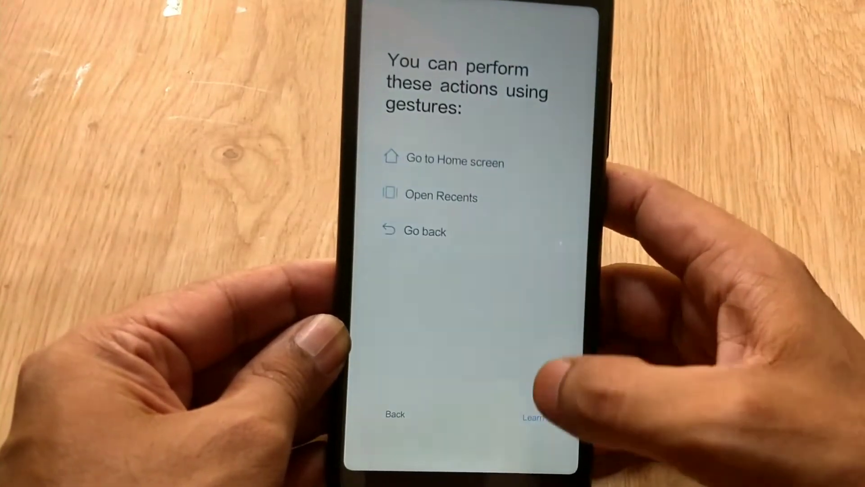
{"action": "left_click", "coordinate": [543, 411]}
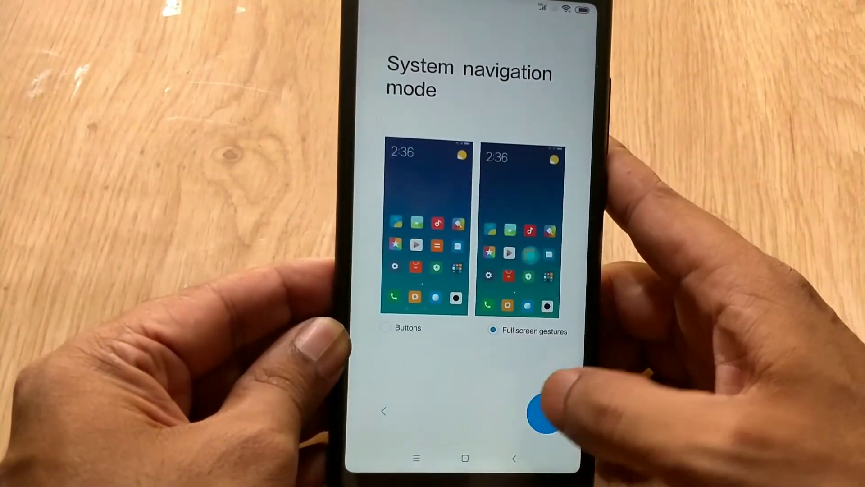
{"action": "left_click", "coordinate": [545, 412]}
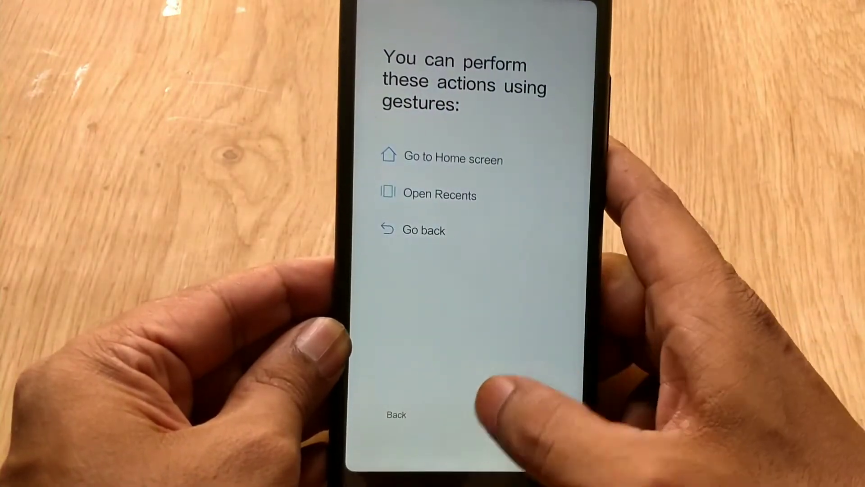
{"action": "left_click", "coordinate": [396, 414]}
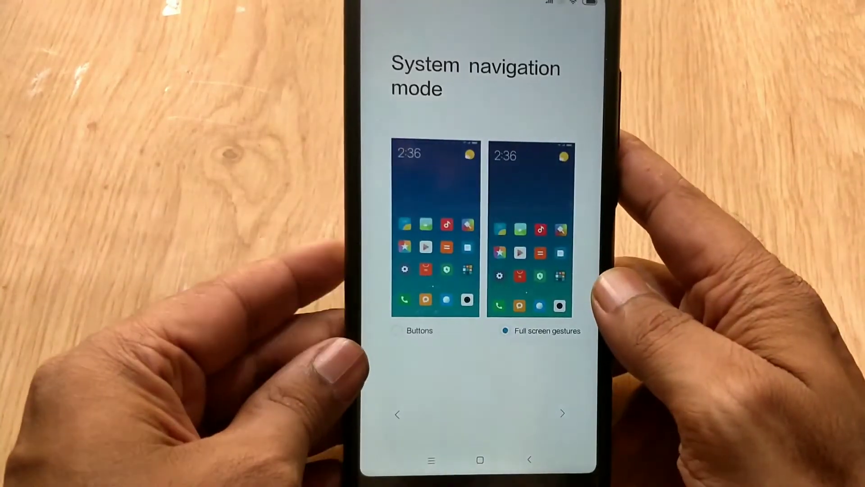
{"action": "left_click", "coordinate": [417, 332]}
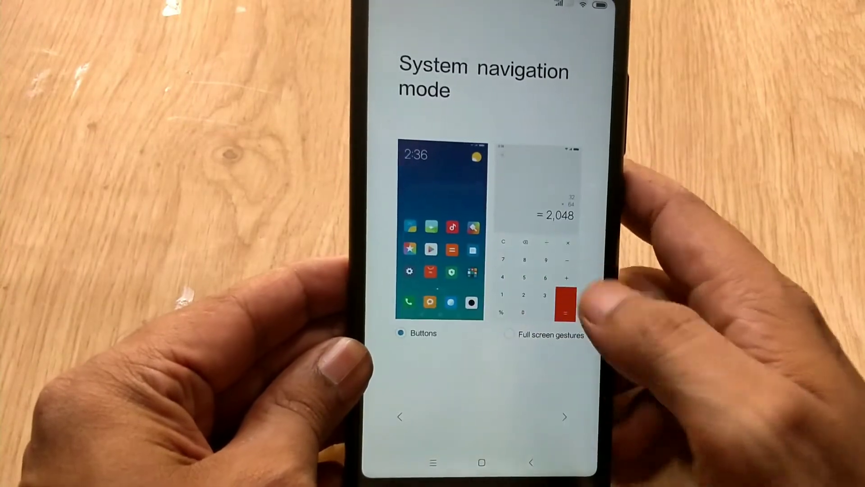
{"action": "left_click", "coordinate": [564, 416]}
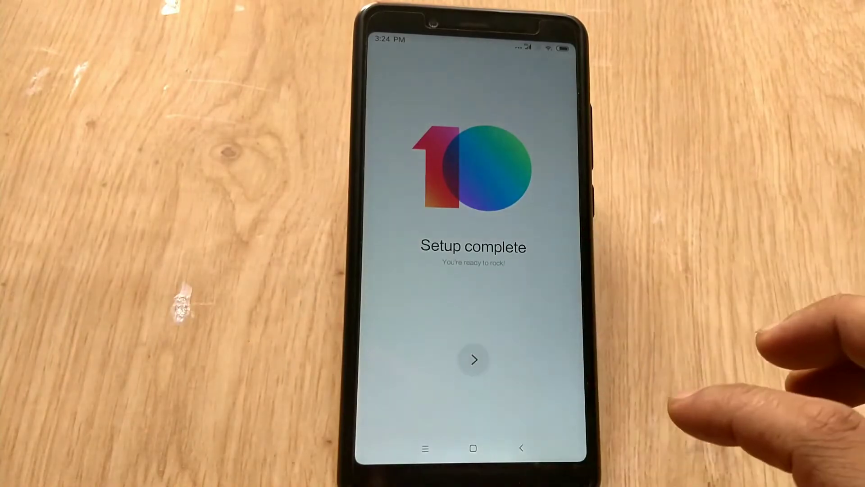
- Finish setup, allow photo locations, view All specs, then pull down the notification shade
{"action": "left_click", "coordinate": [472, 360]}
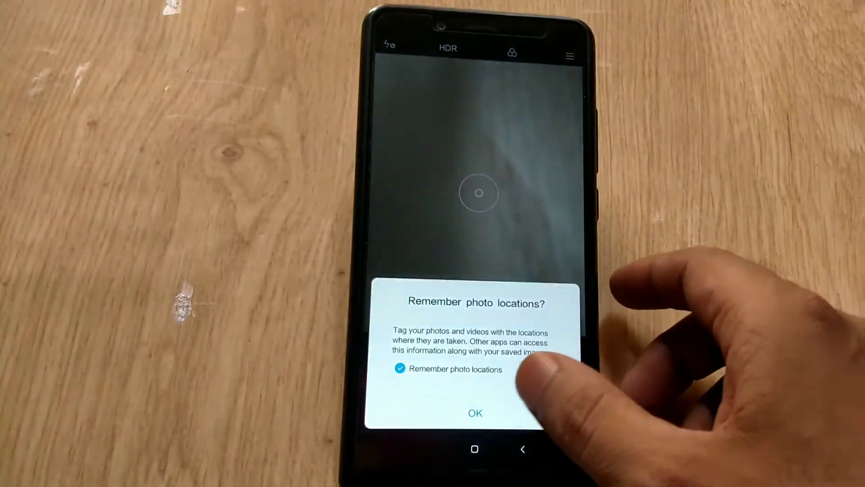
{"action": "left_click", "coordinate": [474, 413]}
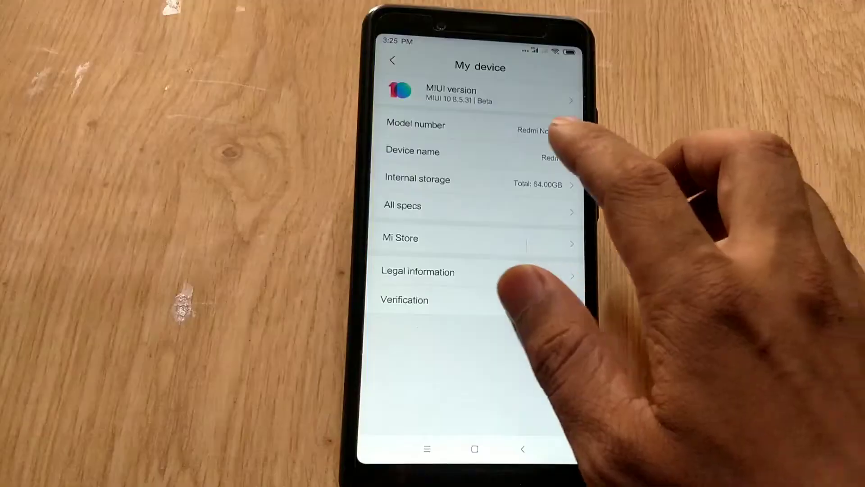
{"action": "left_click", "coordinate": [401, 205]}
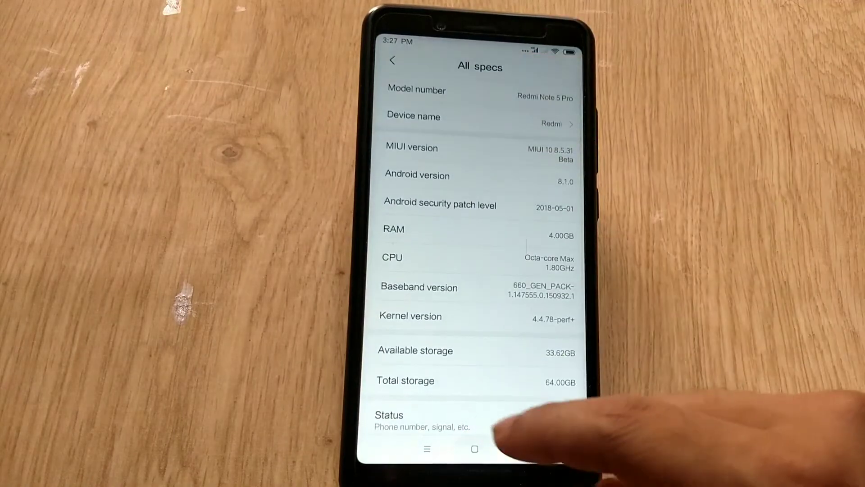
{"action": "left_click", "coordinate": [474, 449]}
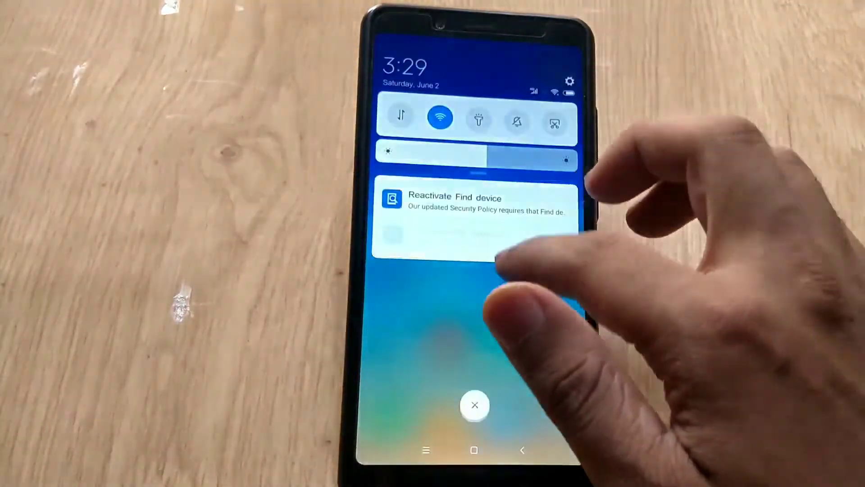
- Expand the full quick-toggle grid and close the notification shade
{"action": "left_click_drag", "start_coordinate": [475, 161], "coordinate": [474, 275]}
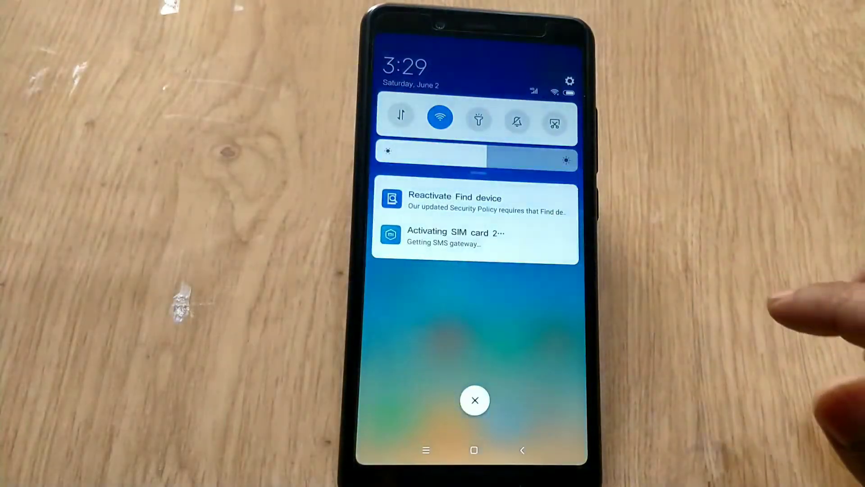
{"action": "left_click", "coordinate": [474, 400]}
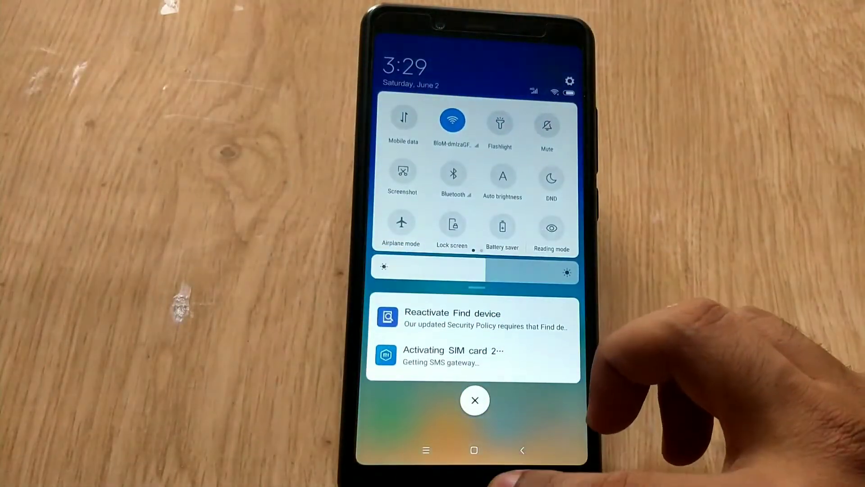
{"action": "left_click", "coordinate": [473, 399]}
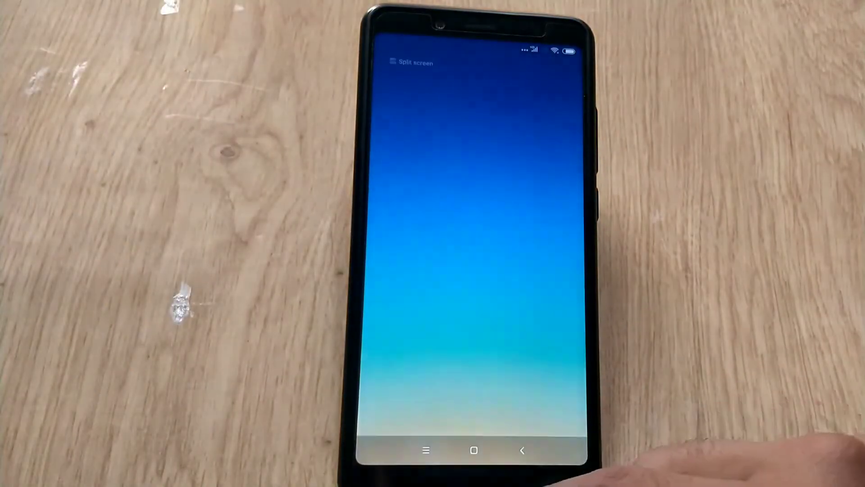
- Return from the empty Recents overview to the home screen
{"action": "left_click", "coordinate": [473, 450]}
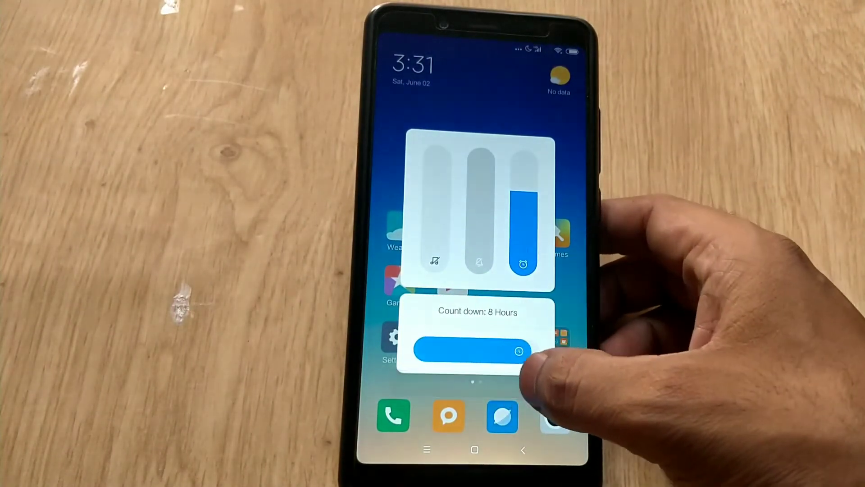
- Slide the DND countdown to half hour, 1 hour, then none, and enable Do Not Disturb
{"action": "left_click_drag", "start_coordinate": [519, 350], "coordinate": [459, 350]}
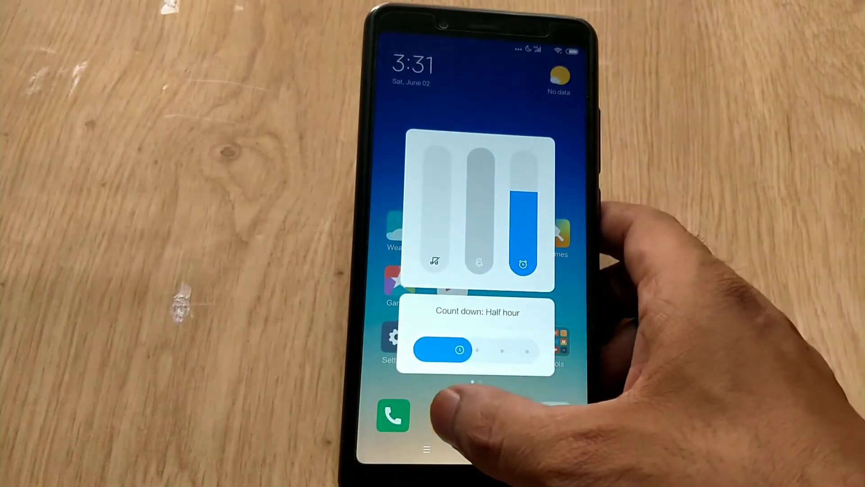
{"action": "left_click_drag", "start_coordinate": [459, 350], "coordinate": [487, 351]}
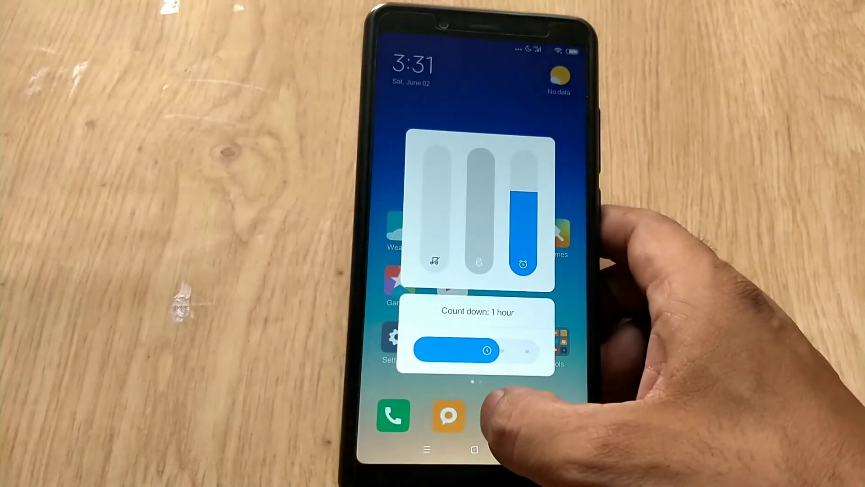
{"action": "left_click_drag", "start_coordinate": [488, 351], "coordinate": [504, 350]}
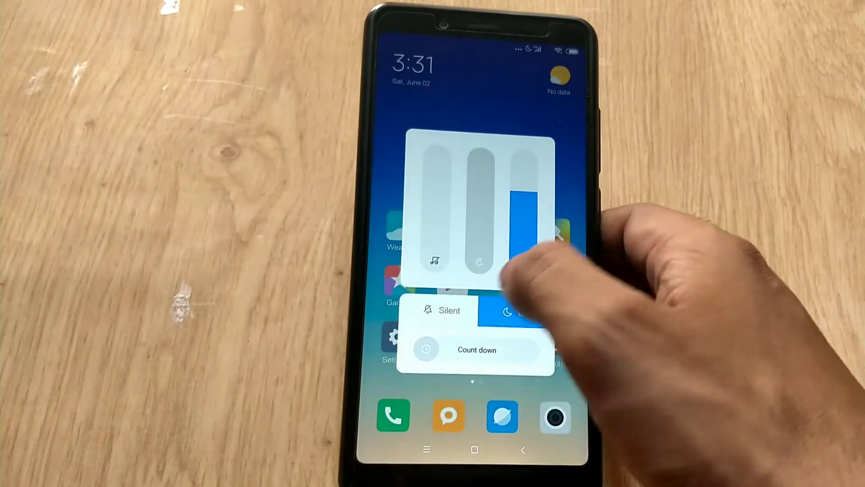
{"action": "left_click", "coordinate": [441, 311]}
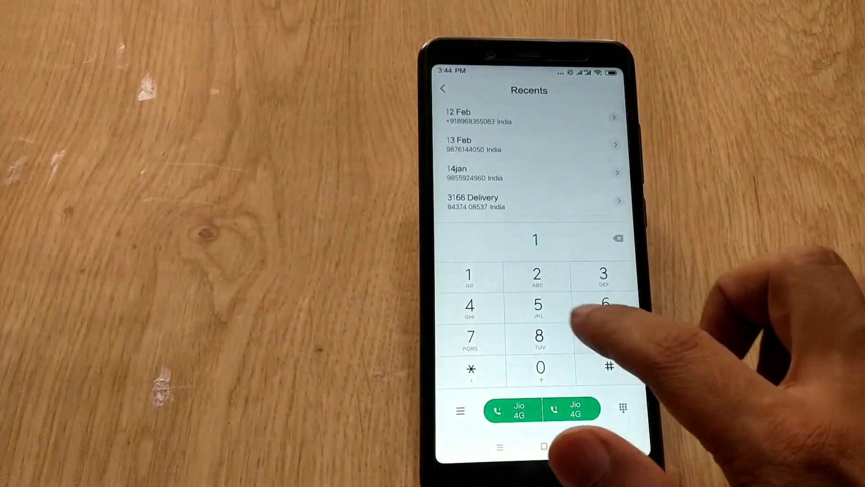
- Leave the dialer for the App vault and dismiss the 'Mi AI has stopped' dialog
{"action": "left_click", "coordinate": [512, 410]}
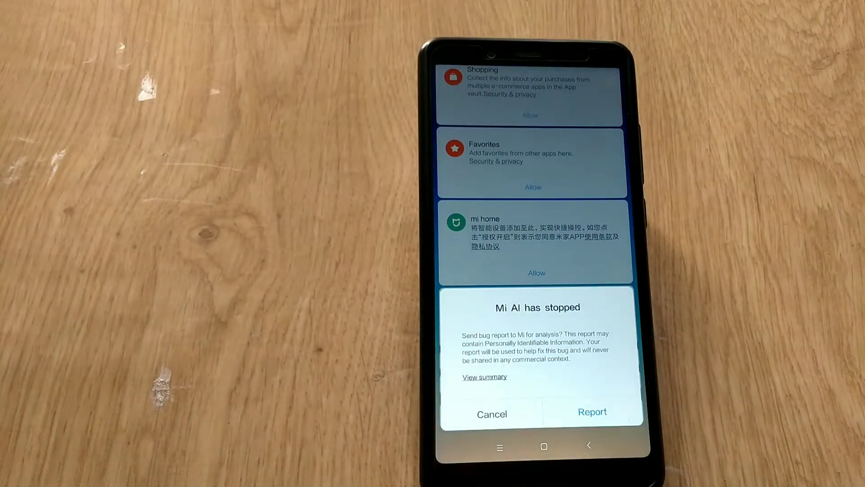
{"action": "left_click", "coordinate": [491, 414]}
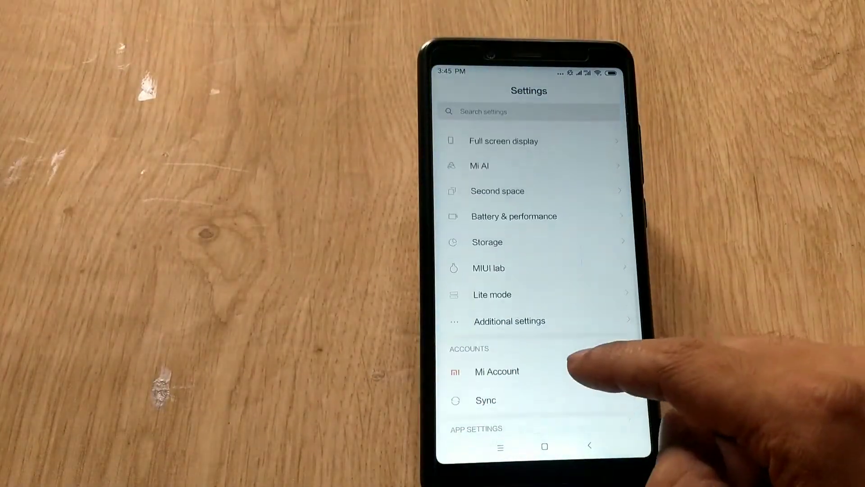
- In MIUI lab accept the agreement, join the Find photos in Gallery testing team, and return home
{"action": "left_click", "coordinate": [497, 191]}
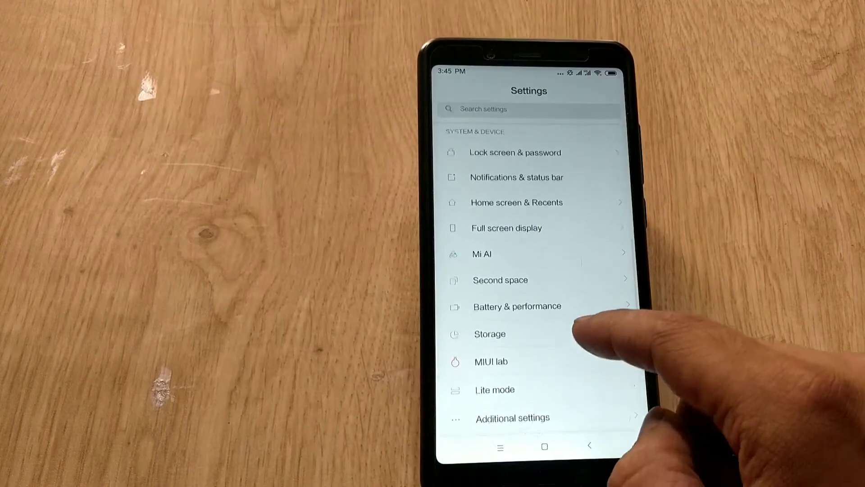
{"action": "left_click", "coordinate": [490, 361]}
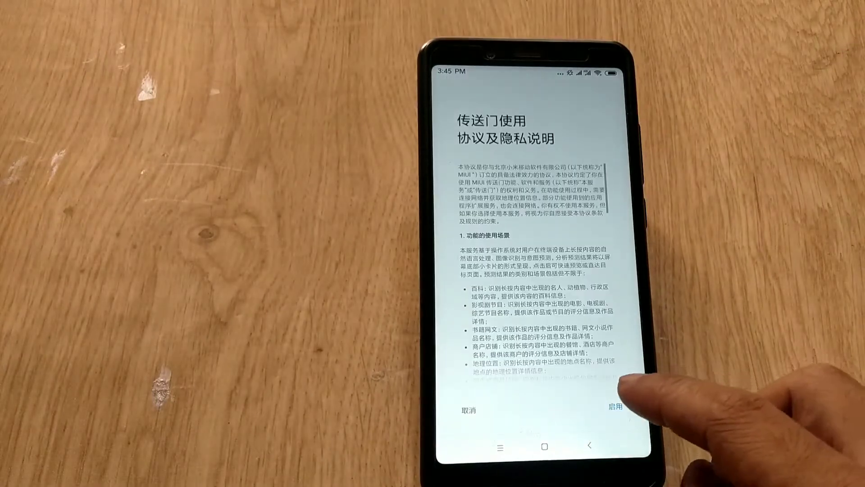
{"action": "left_click", "coordinate": [609, 411]}
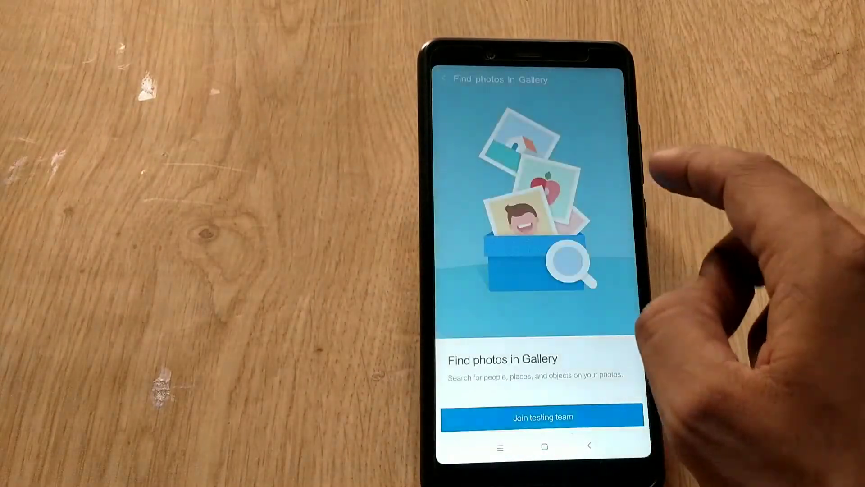
{"action": "left_click", "coordinate": [542, 417]}
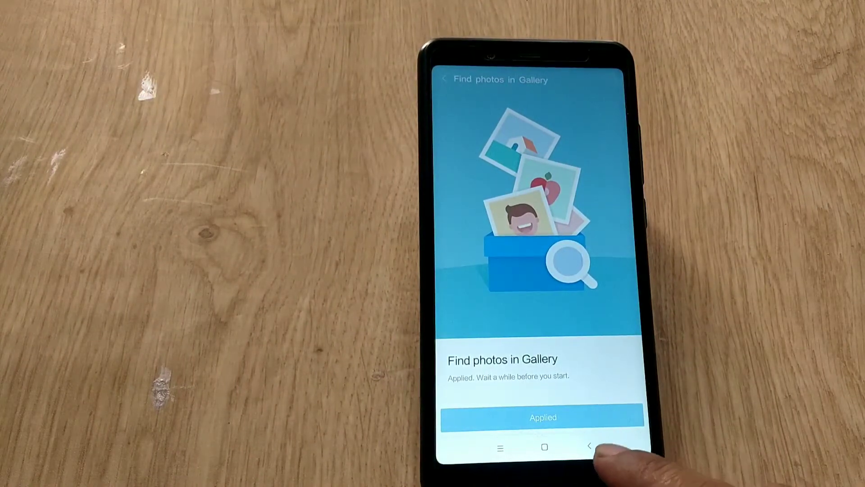
{"action": "left_click", "coordinate": [589, 448]}
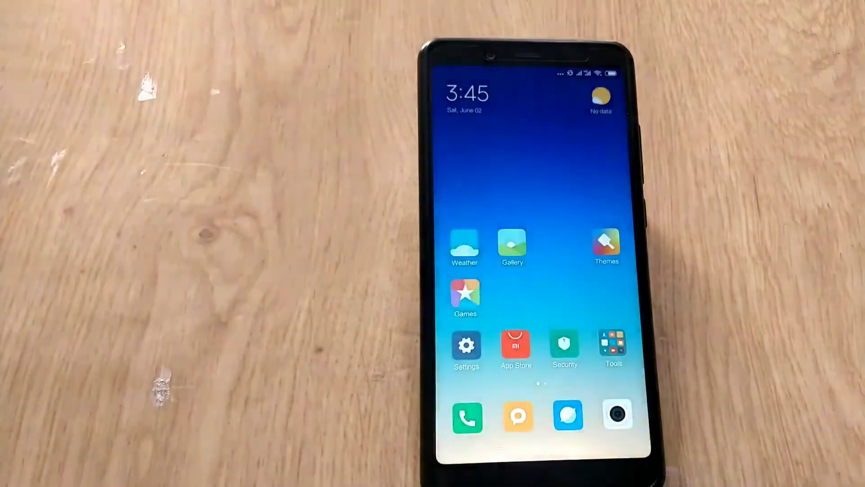
- Check the Weather app's 5-day forecast and return to the home screen showing Clear, 40°C
{"action": "left_click", "coordinate": [564, 346]}
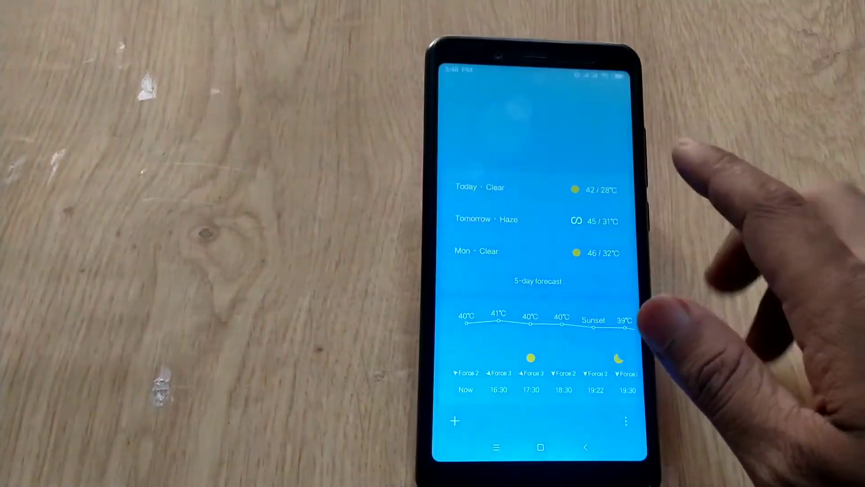
{"action": "scroll", "scroll_direction": "down", "scroll_amount": 3}
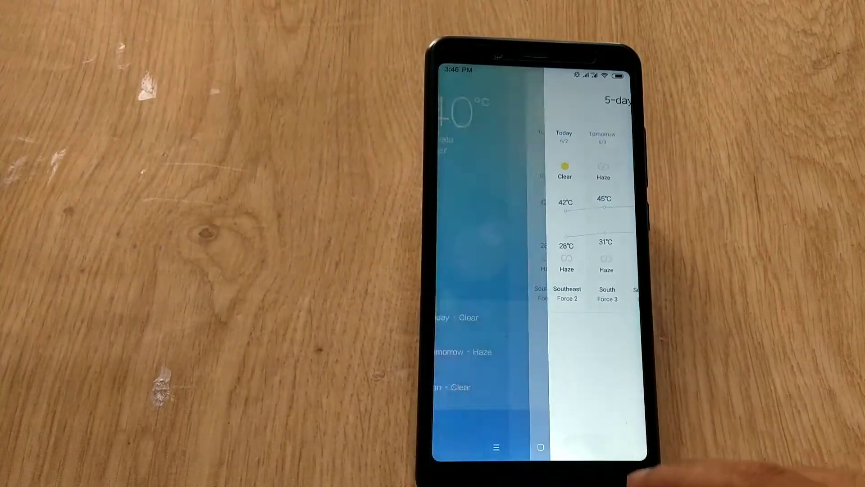
{"action": "left_click", "coordinate": [540, 447]}
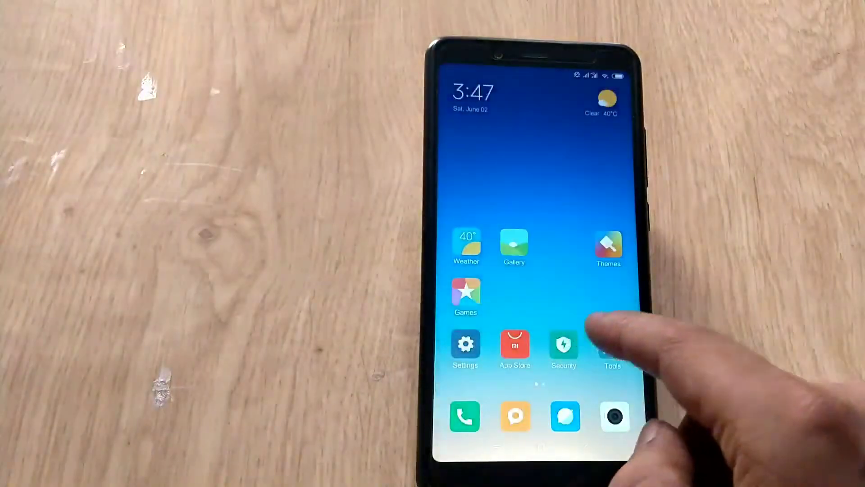
{"action": "left_click", "coordinate": [611, 351]}
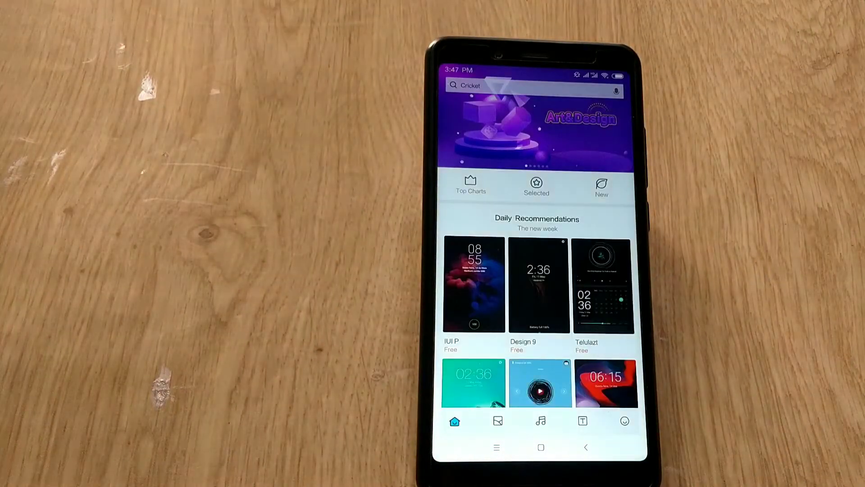
{"action": "scroll", "scroll_direction": "down", "scroll_amount": 3}
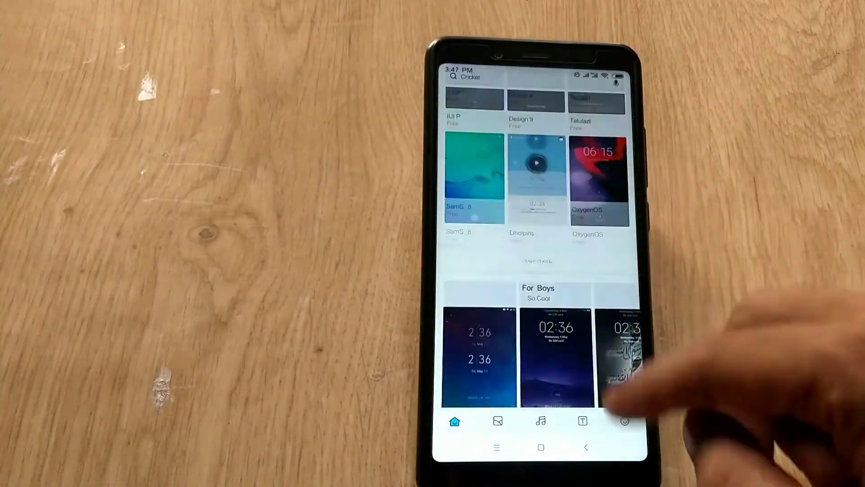
{"action": "scroll", "scroll_direction": "down", "scroll_amount": 3}
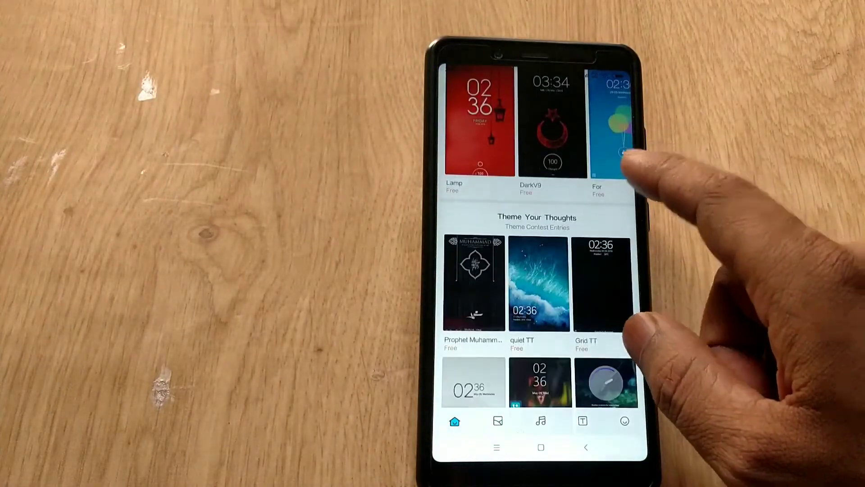
{"action": "scroll", "scroll_direction": "down", "scroll_amount": 3}
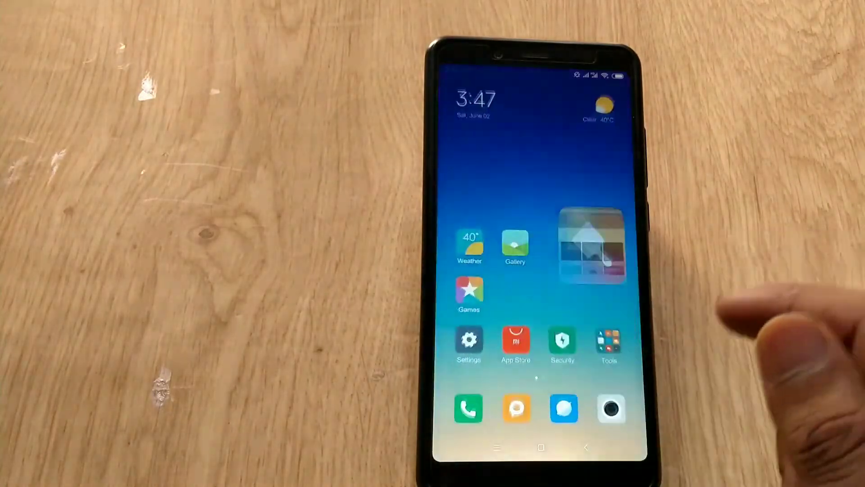
- Show the charging screen at 75% with about 51 minutes to full, then collapse its details
{"action": "left_click", "coordinate": [608, 342]}
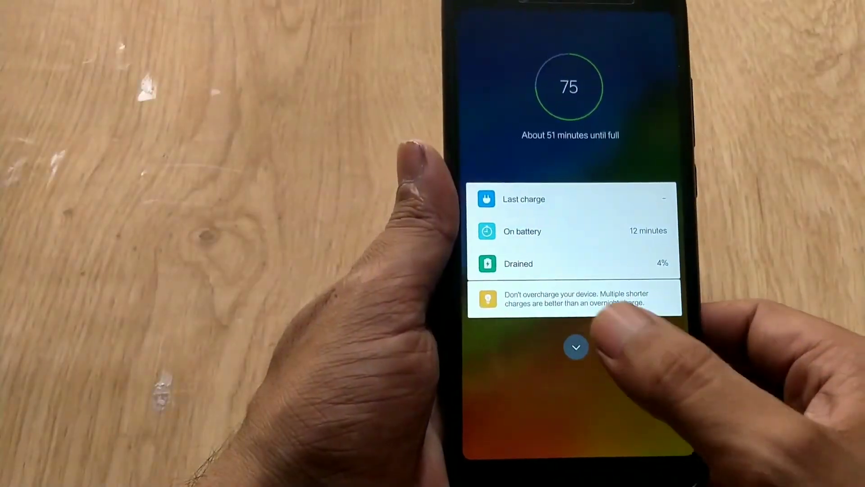
{"action": "left_click", "coordinate": [576, 347]}
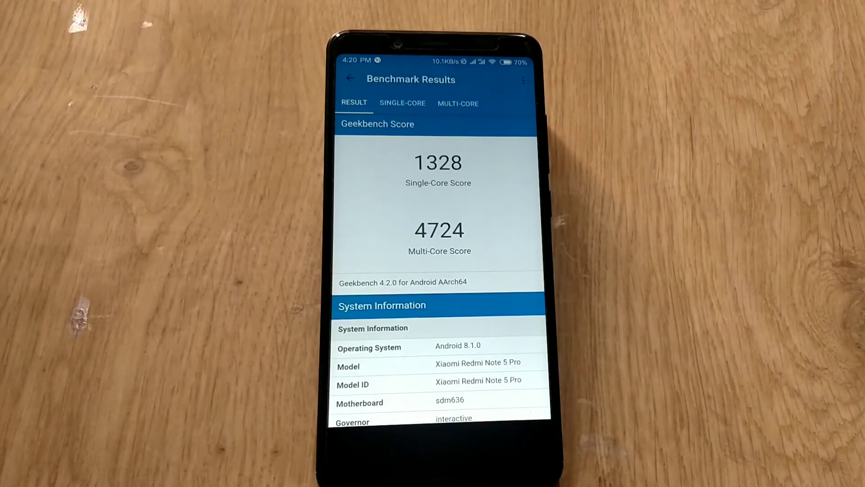
- Compare the 1328 single-core and 4724 multi-core scores against other phones in Geekbench
{"action": "left_click", "coordinate": [402, 103]}
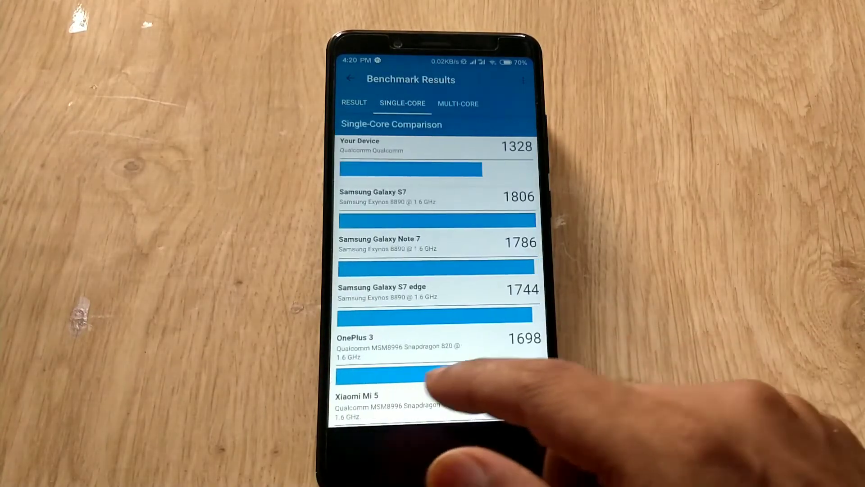
{"action": "left_click", "coordinate": [458, 103]}
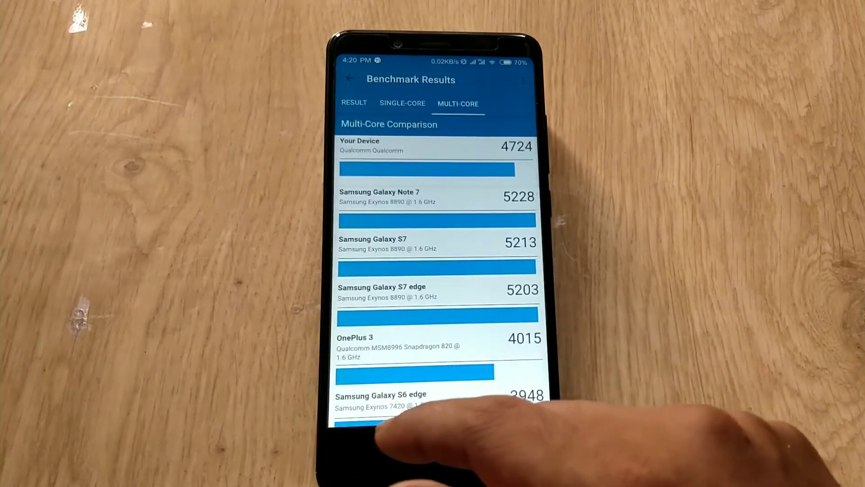
{"action": "left_click", "coordinate": [353, 103]}
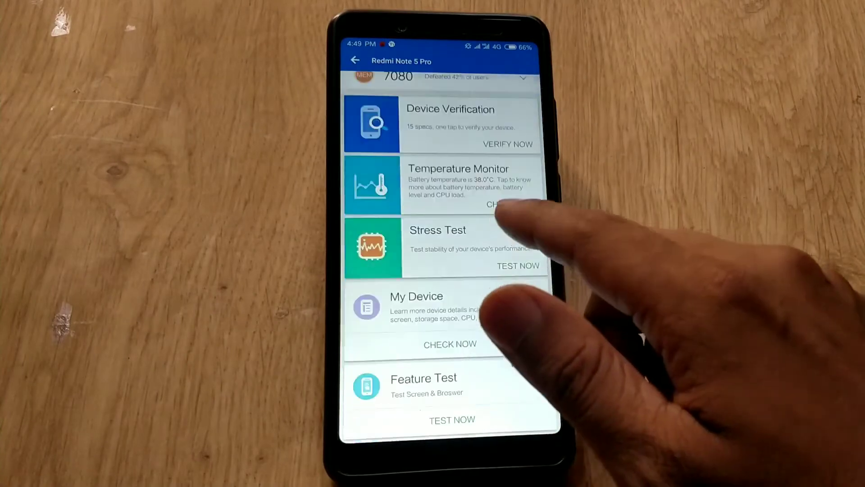
{"action": "scroll", "scroll_direction": "down", "scroll_amount": 3}
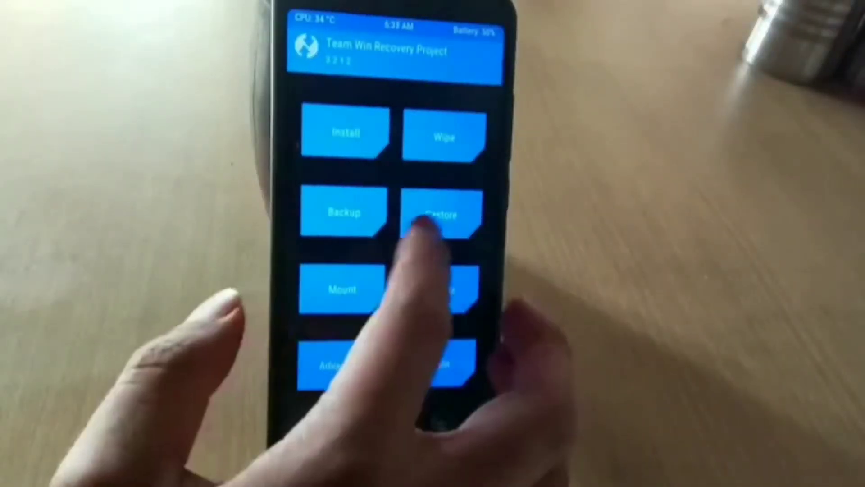
{"action": "left_click", "coordinate": [343, 213]}
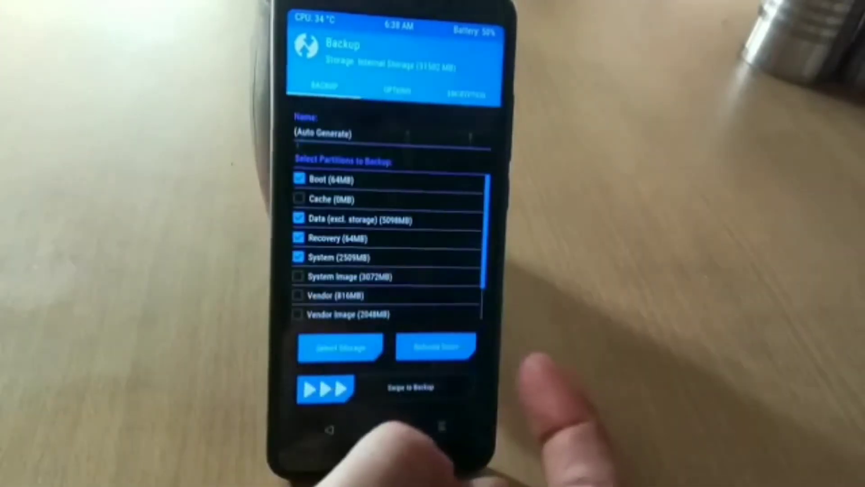
{"action": "scroll", "scroll_direction": "down", "scroll_amount": 3}
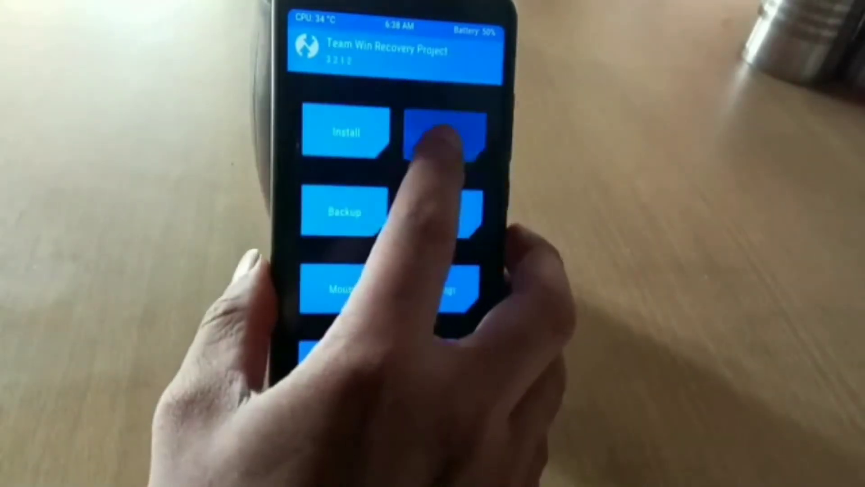
{"action": "left_click", "coordinate": [447, 135]}
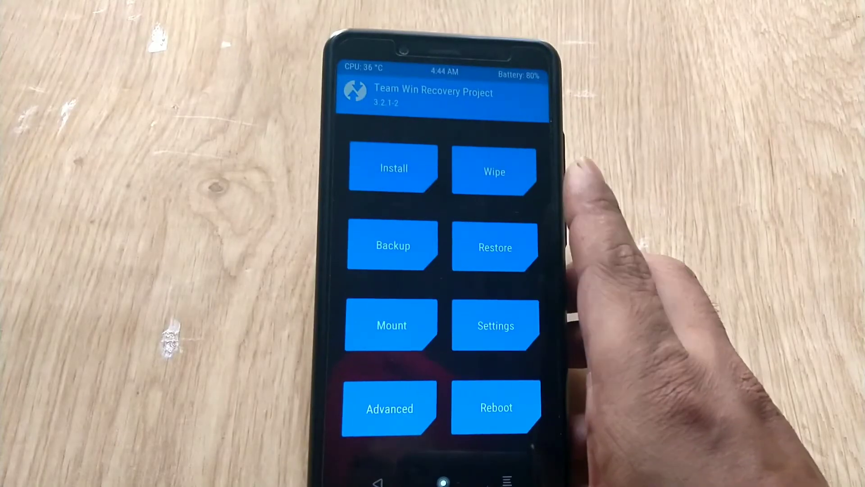
- Enter TWRP's Install Zip browser on internal storage listing sdcard folders and Magisk zip
{"action": "left_click", "coordinate": [394, 168]}
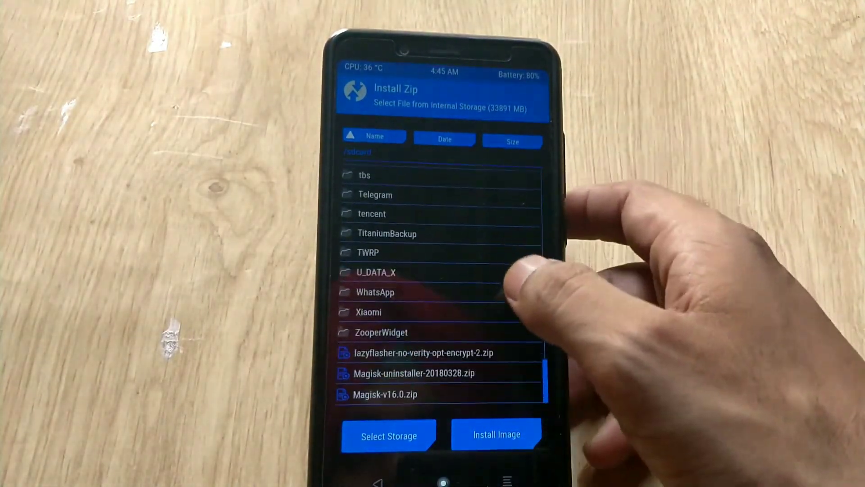
{"action": "left_click", "coordinate": [411, 352]}
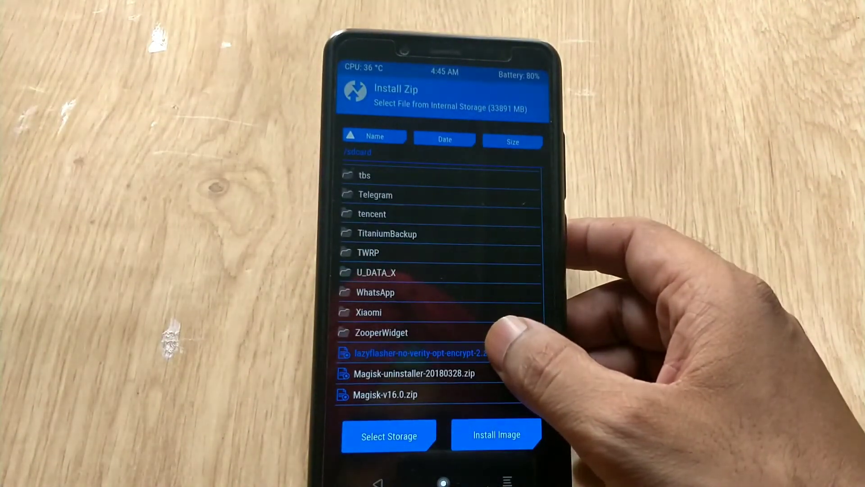
{"action": "left_click", "coordinate": [417, 353]}
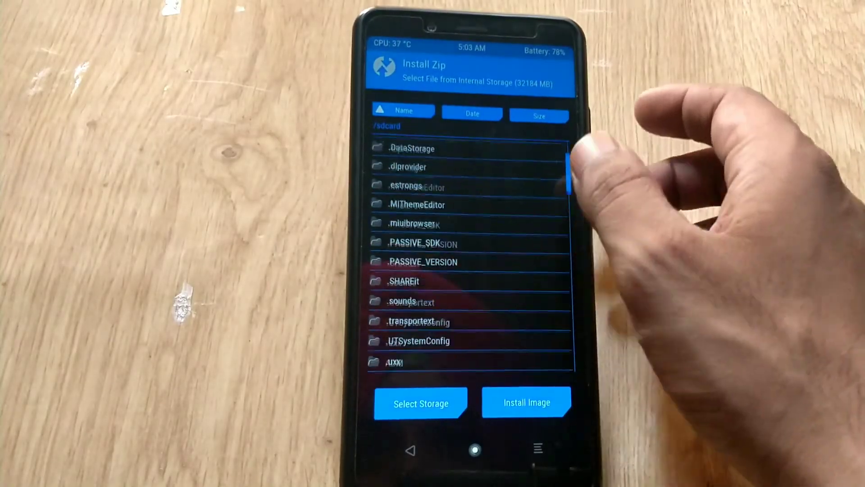
- Queue Miui10-arm64-8.1-Gapps-Minimal.zip from /sdcard/ADM plus Magisk-v16.0.zip and swipe to flash
{"action": "left_click", "coordinate": [393, 363]}
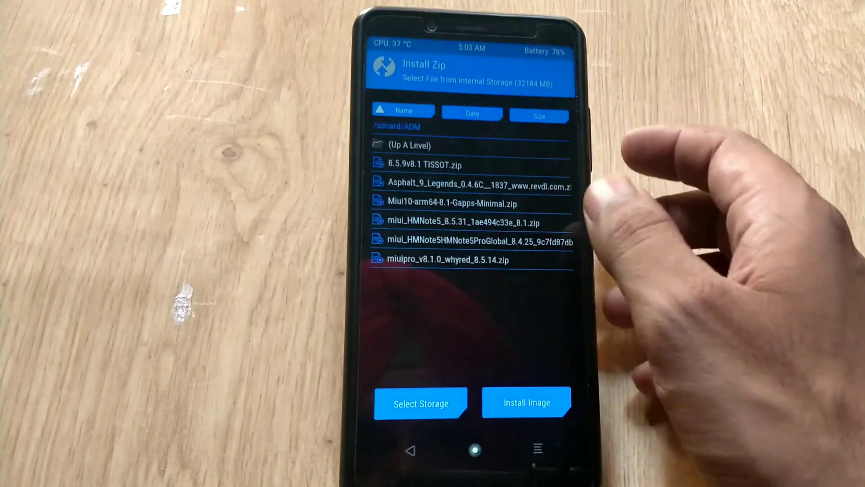
{"action": "left_click", "coordinate": [451, 205]}
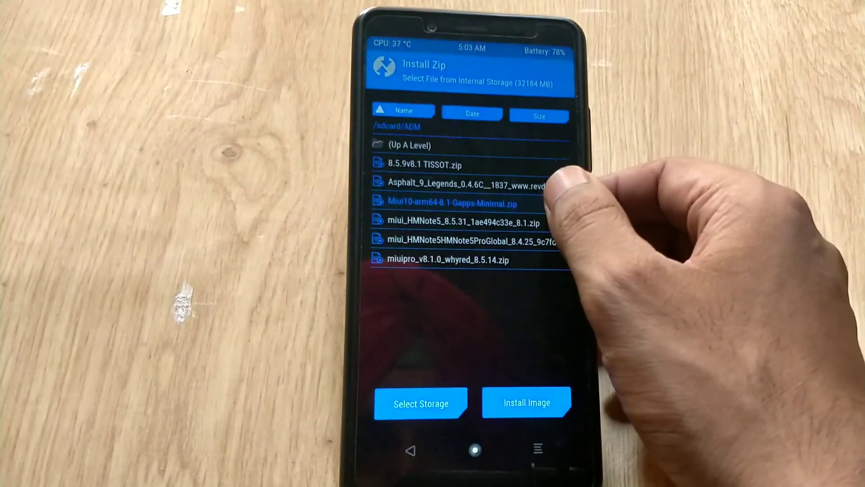
{"action": "left_click", "coordinate": [452, 204]}
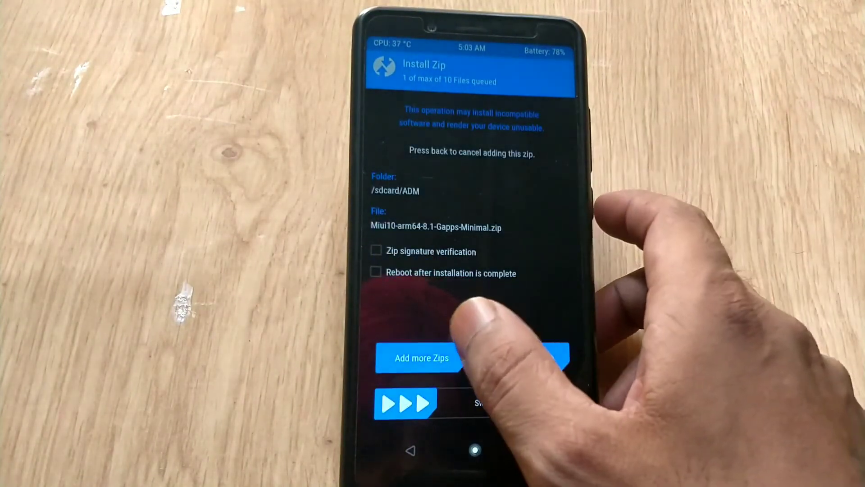
{"action": "left_click", "coordinate": [420, 358]}
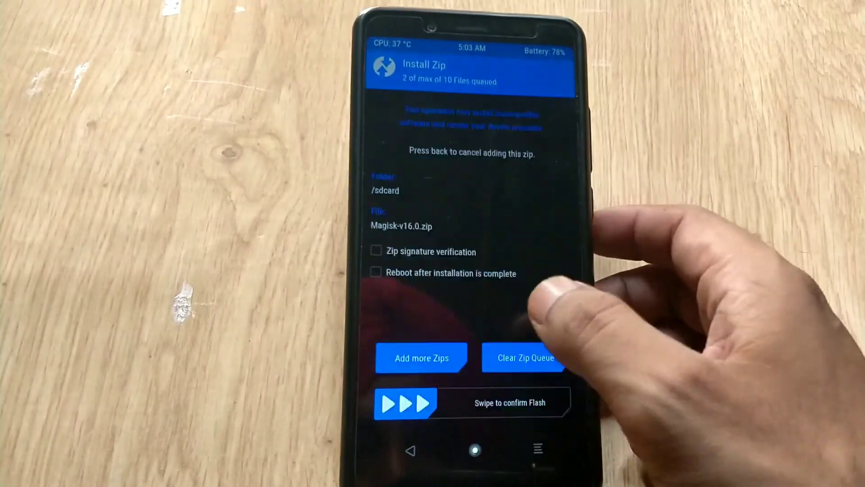
{"action": "left_click_drag", "start_coordinate": [392, 401], "coordinate": [557, 401]}
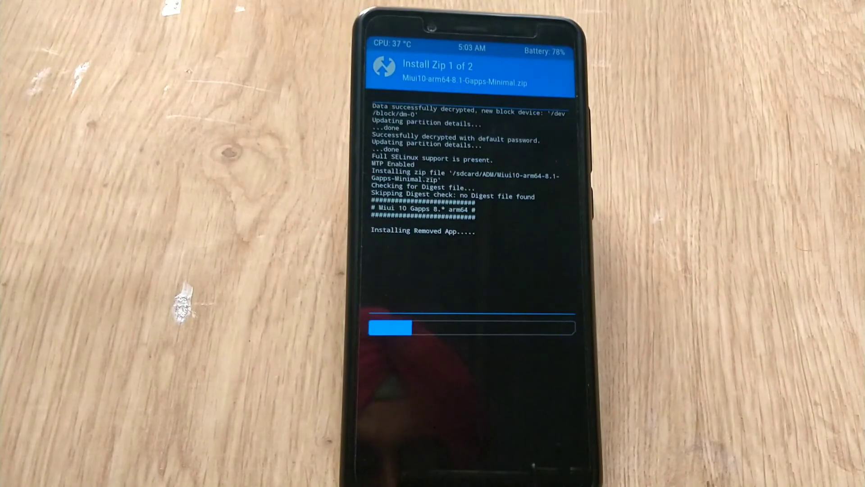